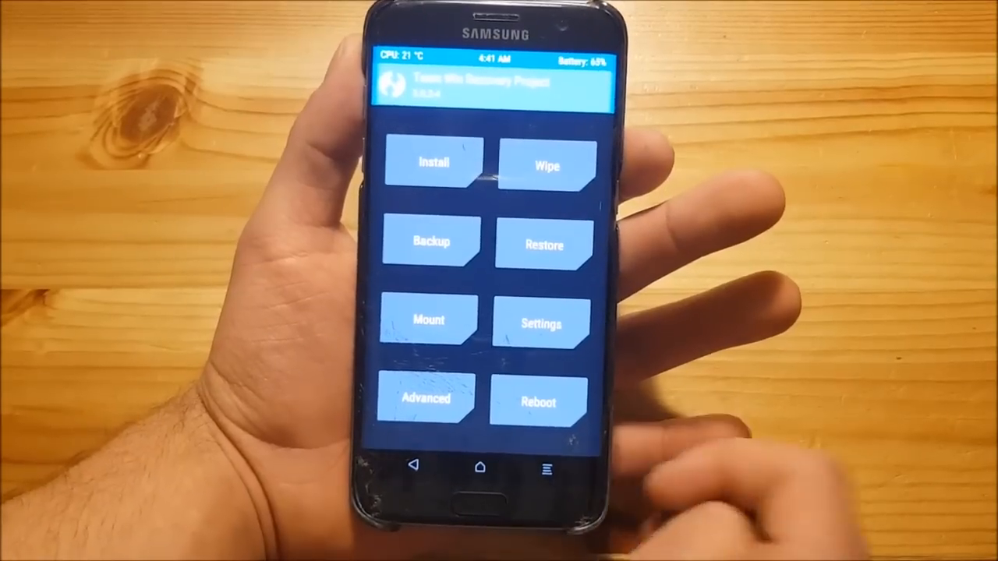
- Wipe the Dalvik/ART Cache, System, Data and Cache partitions, keeping internal storage intact
{"action": "left_click", "coordinate": [546, 164]}
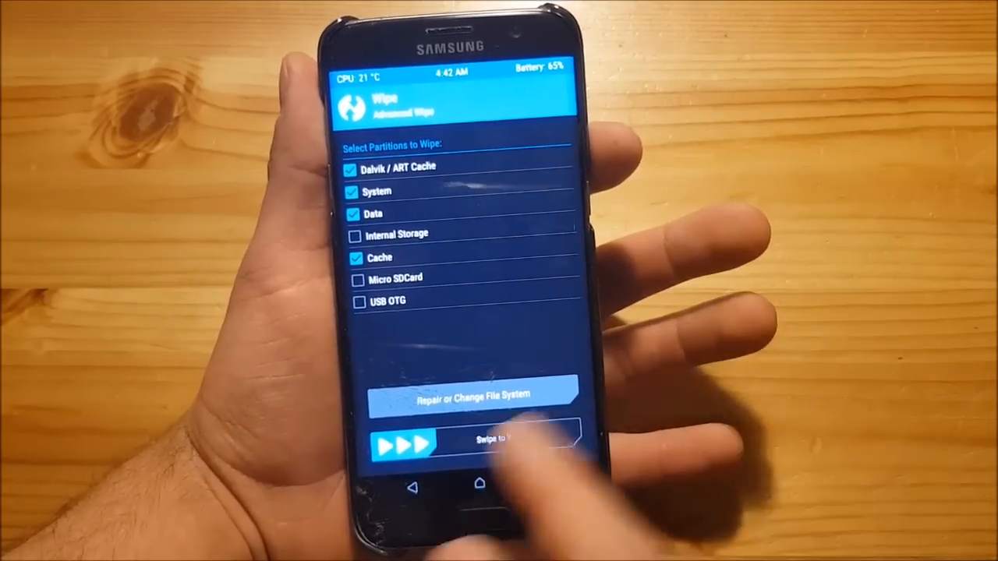
{"action": "left_click_drag", "start_coordinate": [406, 443], "coordinate": [561, 443]}
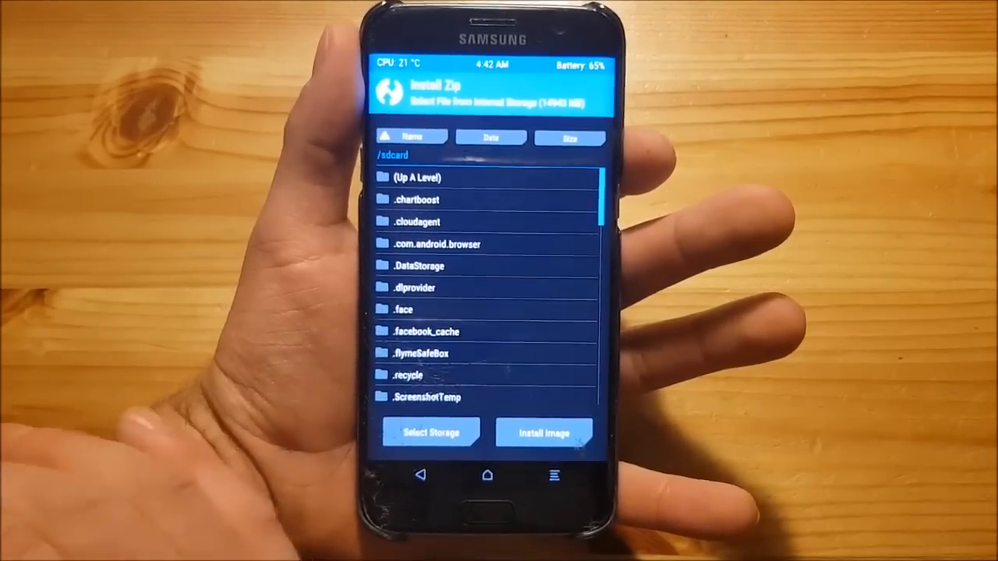
- Flash Sac23_Ported_S9_Rom_Test1.zip from internal storage in TWRP
{"action": "left_click", "coordinate": [429, 433]}
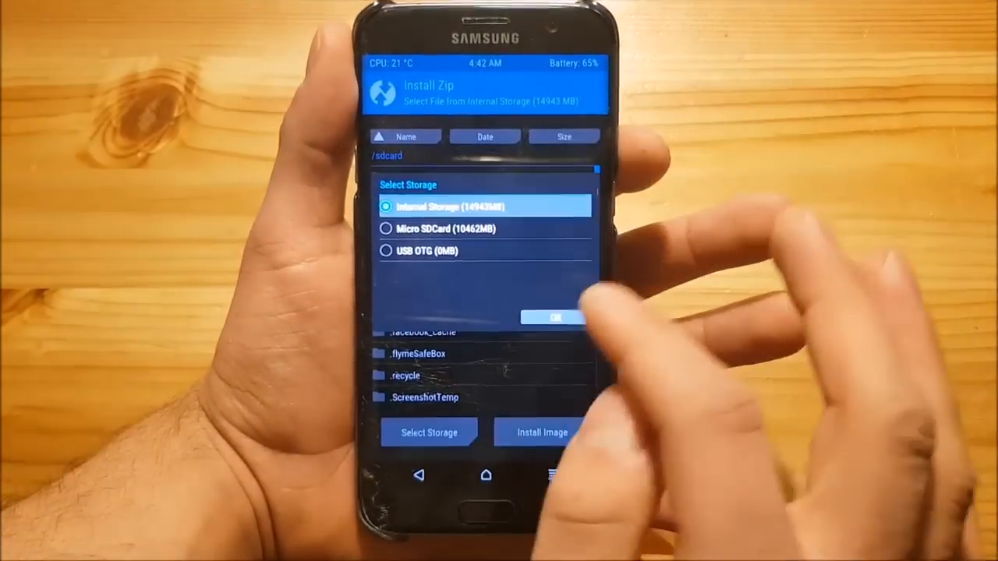
{"action": "left_click", "coordinate": [553, 317]}
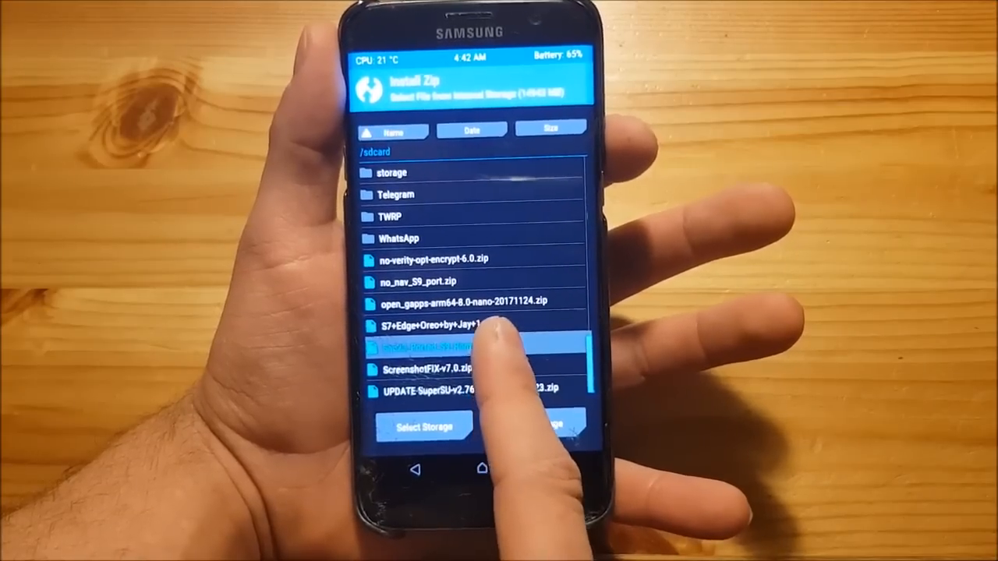
{"action": "left_click", "coordinate": [468, 346]}
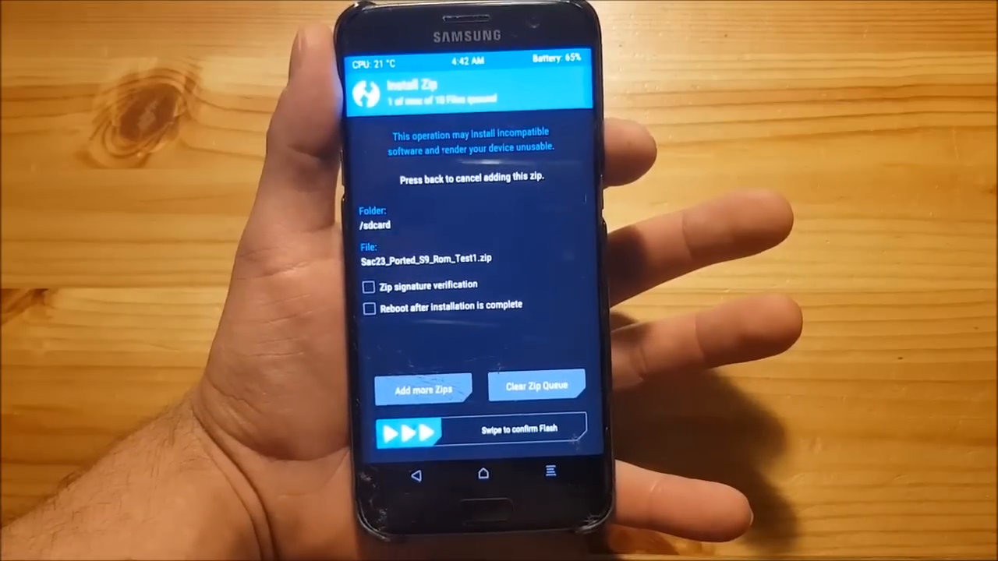
{"action": "left_click_drag", "start_coordinate": [398, 426], "coordinate": [530, 427]}
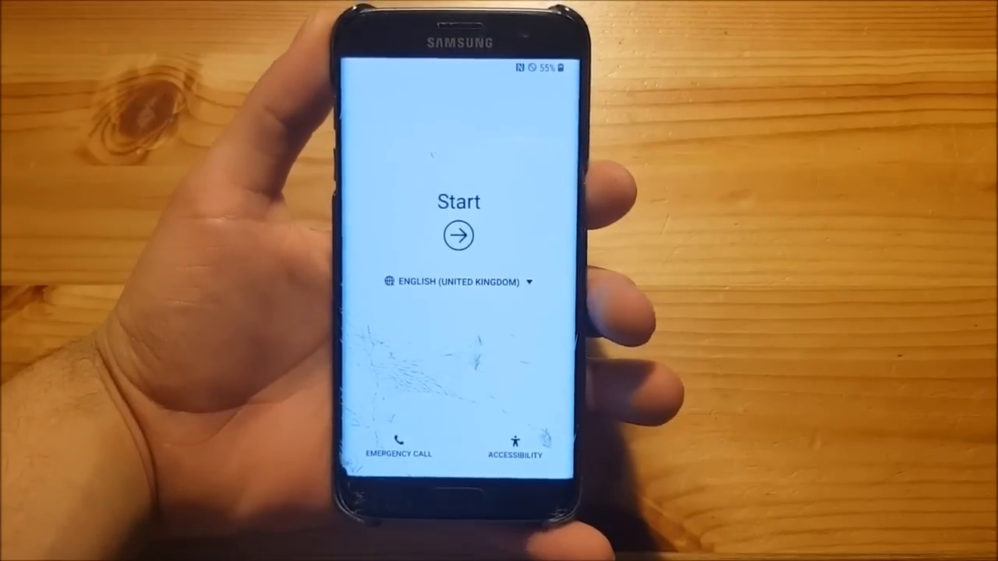
- Begin phone setup, switch Wi-Fi on and continue past the Wi-Fi step
{"action": "left_click", "coordinate": [458, 235]}
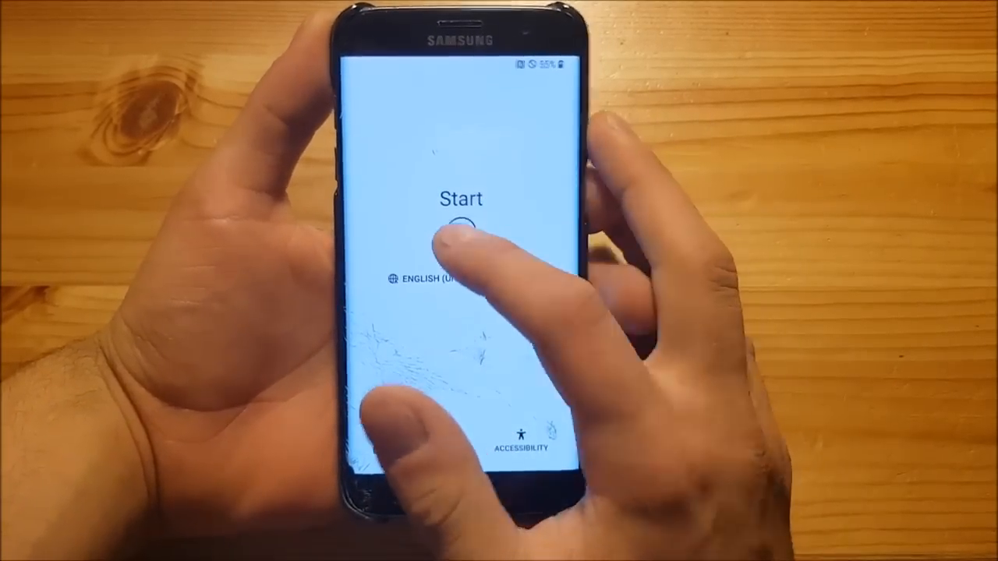
{"action": "left_click", "coordinate": [460, 222]}
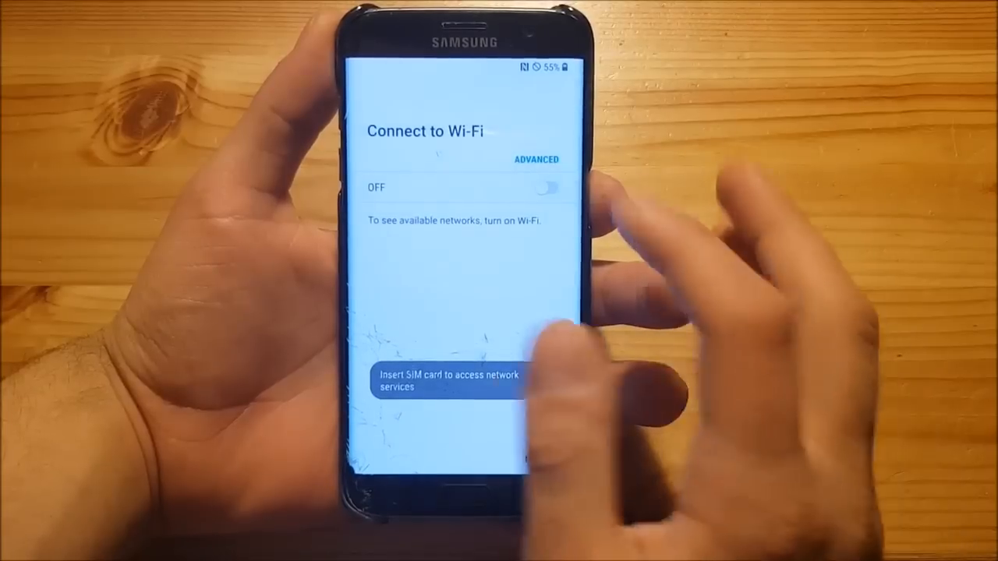
{"action": "left_click", "coordinate": [550, 187]}
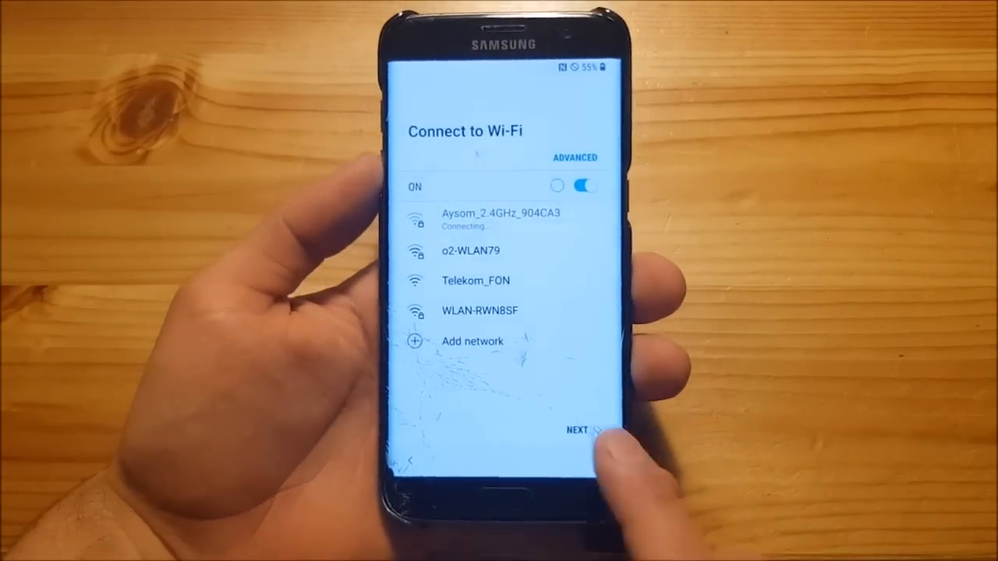
{"action": "left_click", "coordinate": [581, 431]}
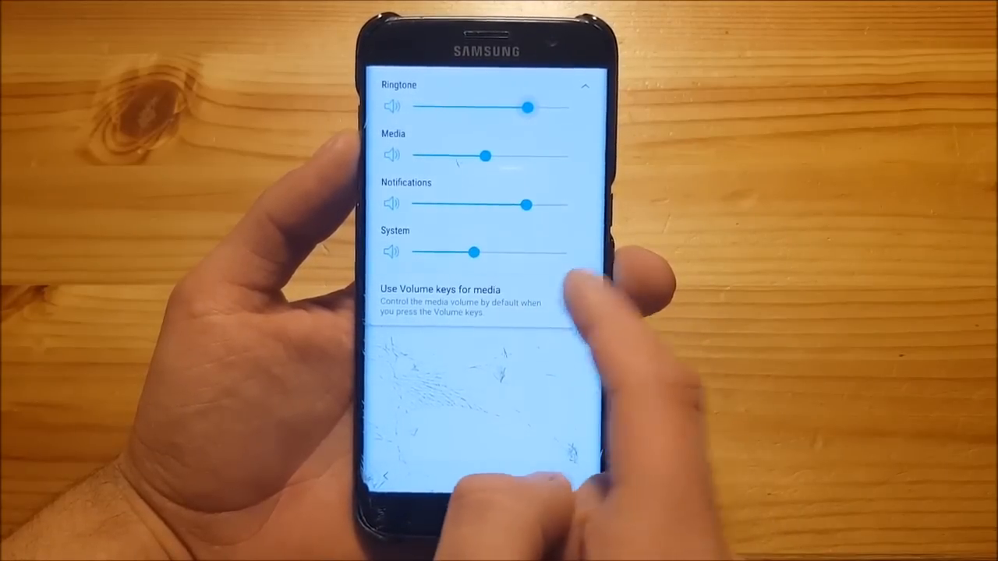
- Finish sound settings, agree to Google's terms, and continue past 'No backups found'
{"action": "left_click", "coordinate": [563, 304]}
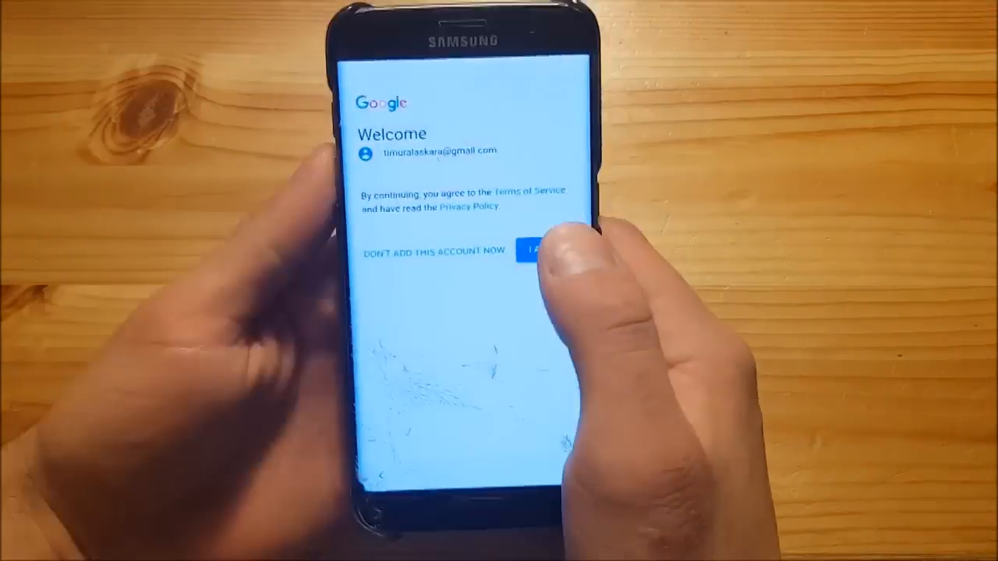
{"action": "left_click", "coordinate": [534, 251]}
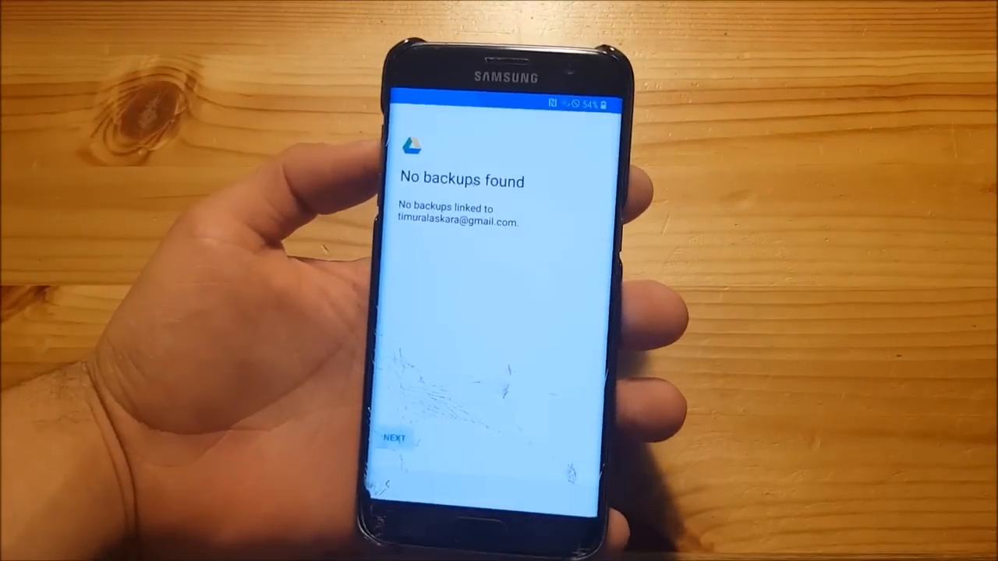
{"action": "left_click", "coordinate": [397, 438]}
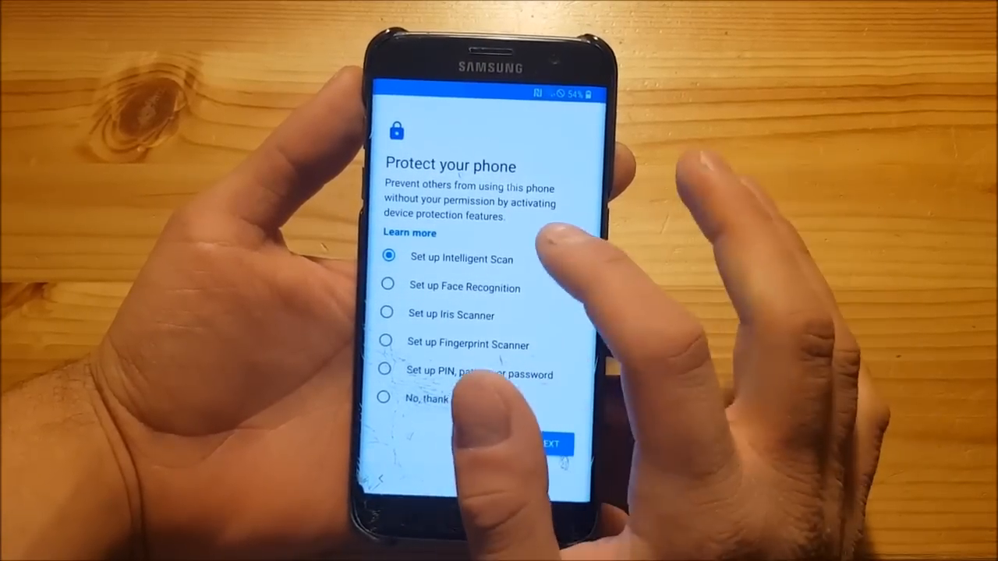
- Go through the face, iris and fingerprint protection options and continue to screen lock
{"action": "left_click", "coordinate": [388, 285]}
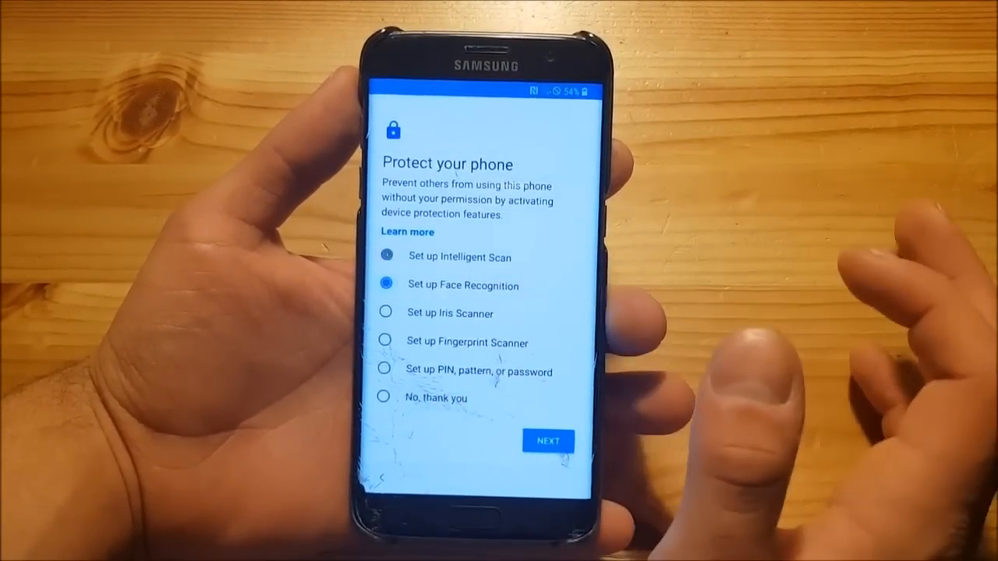
{"action": "left_click", "coordinate": [383, 313]}
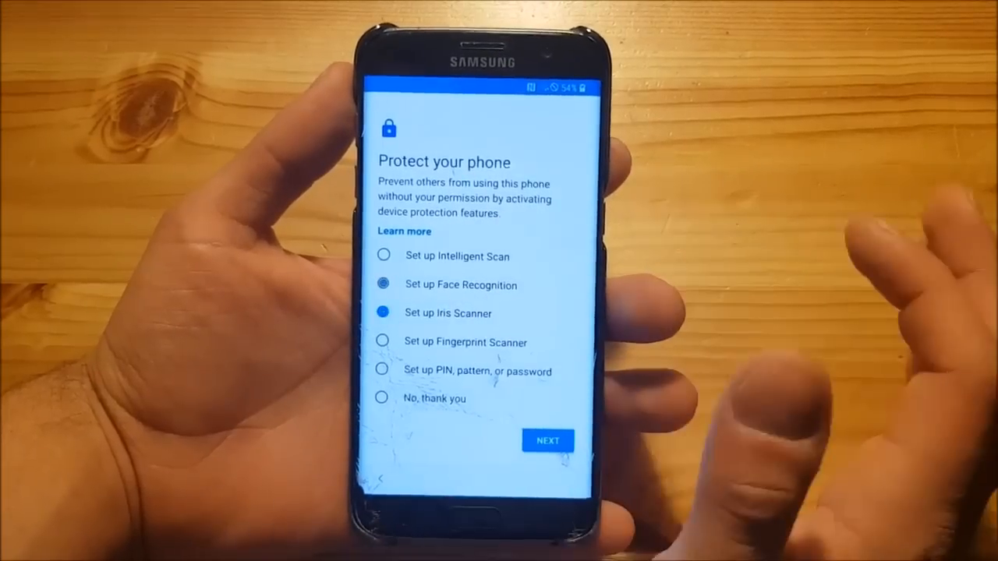
{"action": "left_click", "coordinate": [382, 313]}
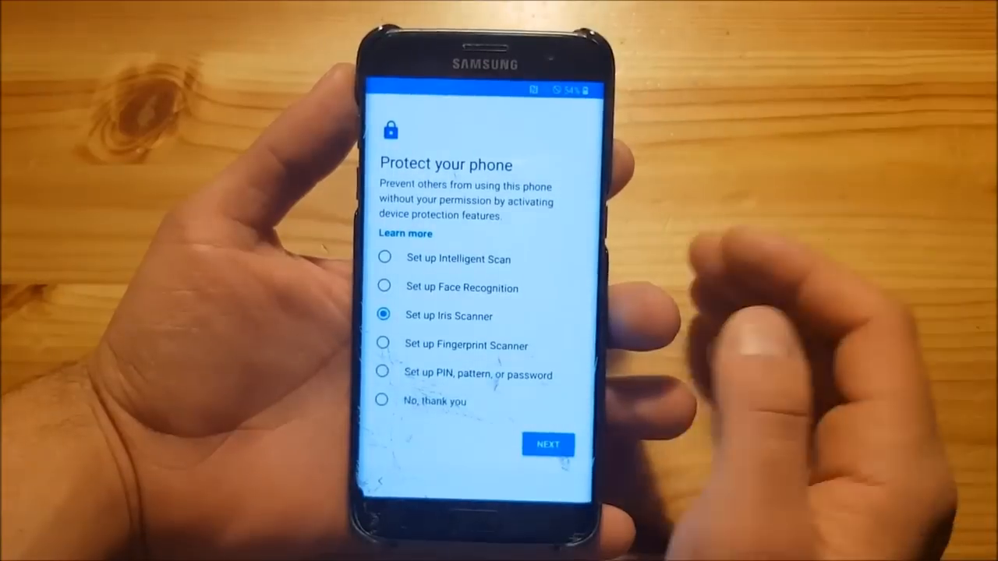
{"action": "left_click", "coordinate": [383, 344]}
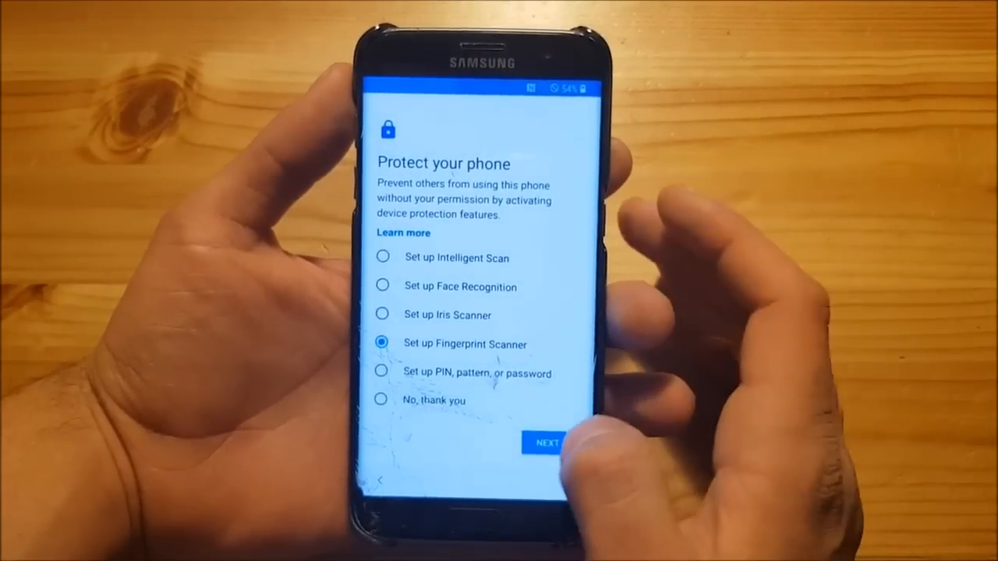
{"action": "left_click", "coordinate": [548, 442]}
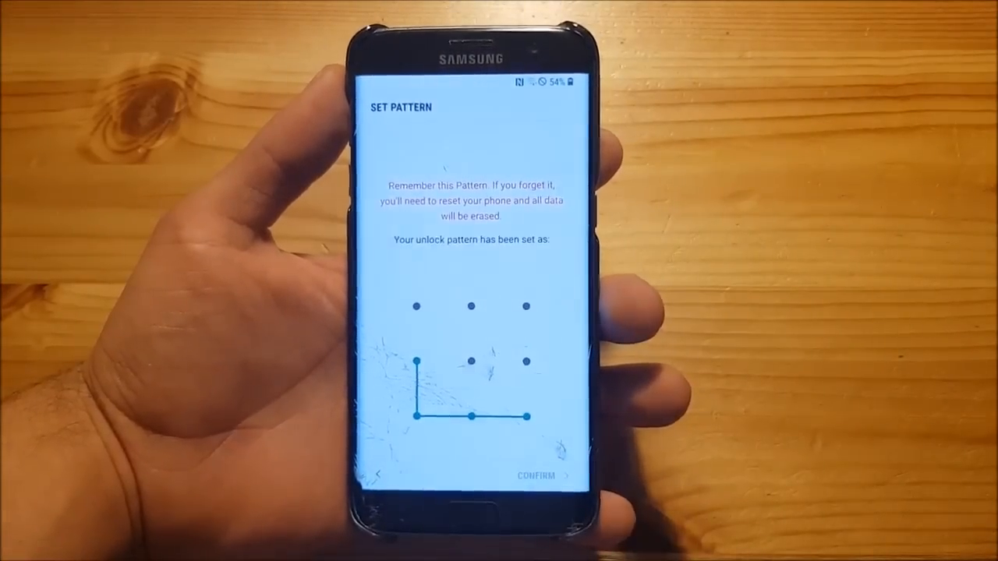
- Confirm the unlock pattern and show icon-only lock-screen notifications at high transparency
{"action": "left_click", "coordinate": [536, 476]}
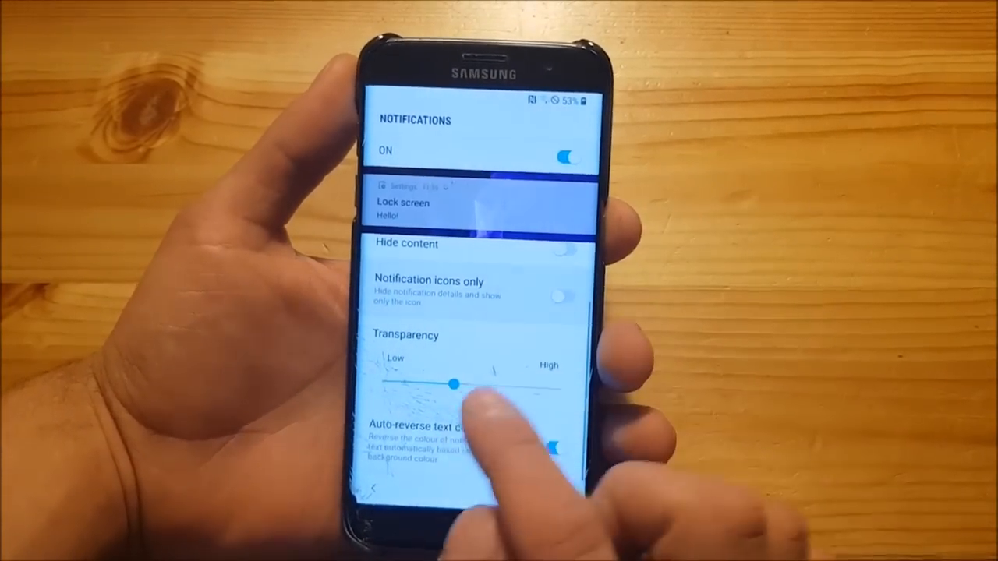
{"action": "left_click_drag", "start_coordinate": [455, 383], "coordinate": [465, 383]}
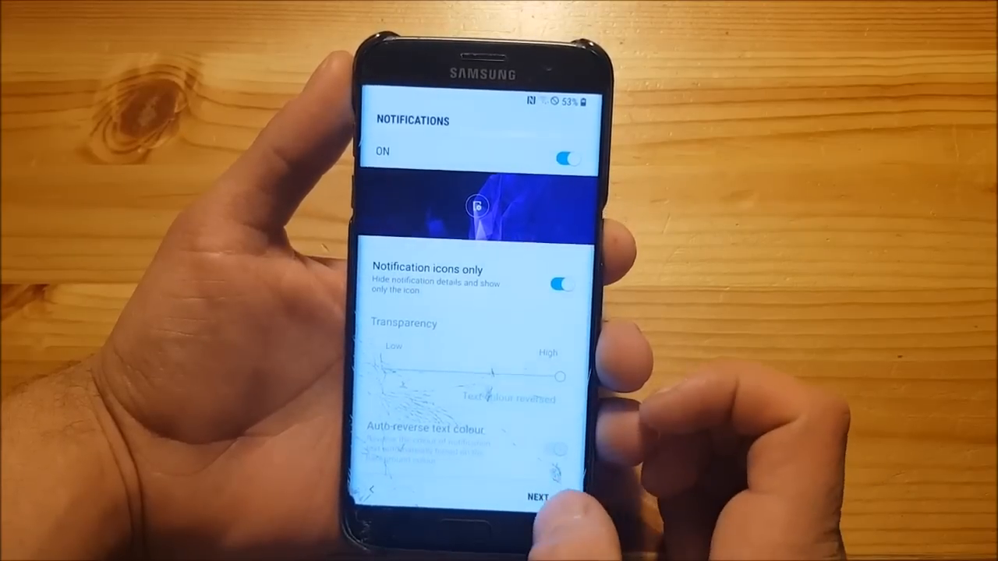
{"action": "left_click", "coordinate": [541, 495]}
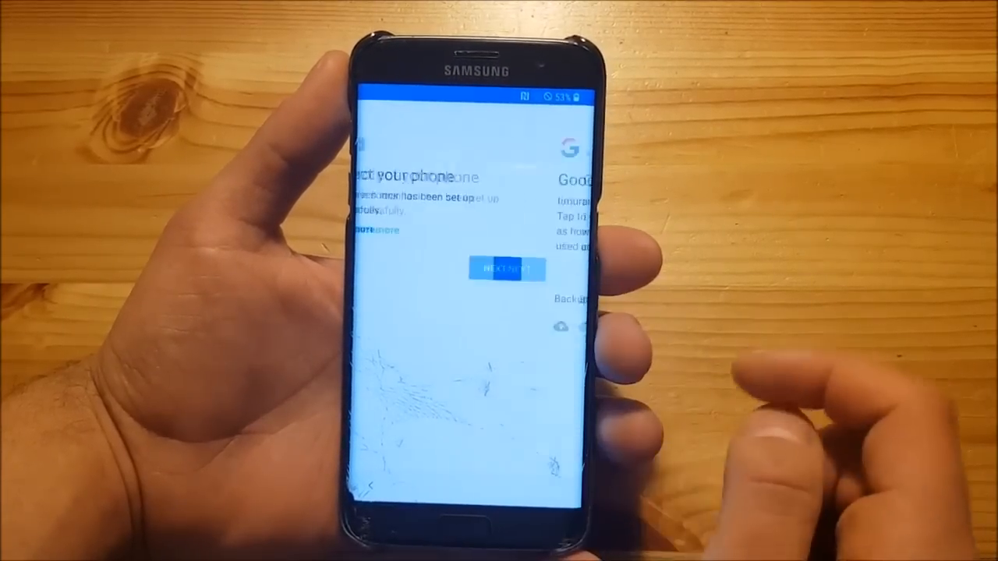
- Skip past the connect-your-phone screen and dismiss the Can't restore notice
{"action": "left_click", "coordinate": [505, 268]}
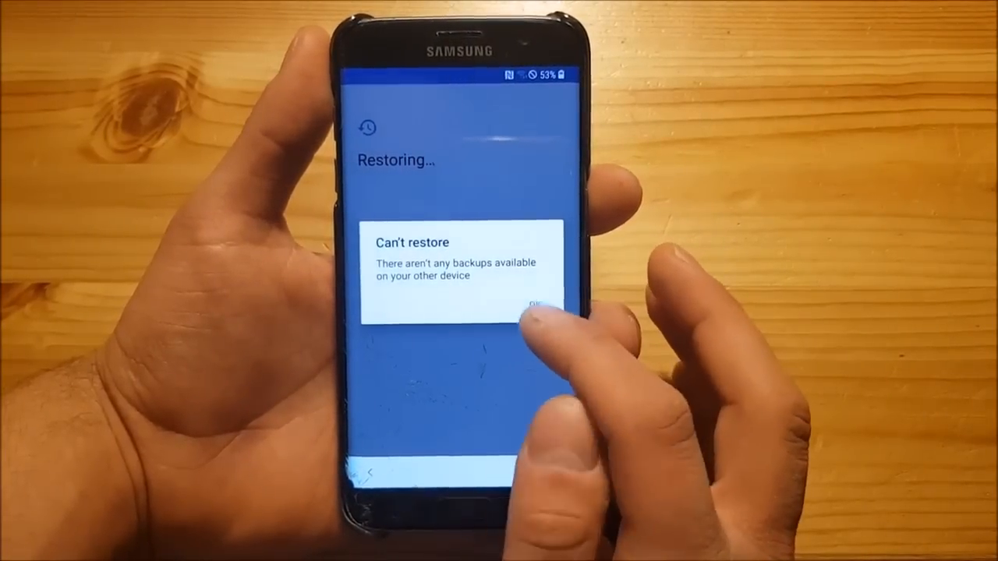
{"action": "left_click", "coordinate": [530, 304]}
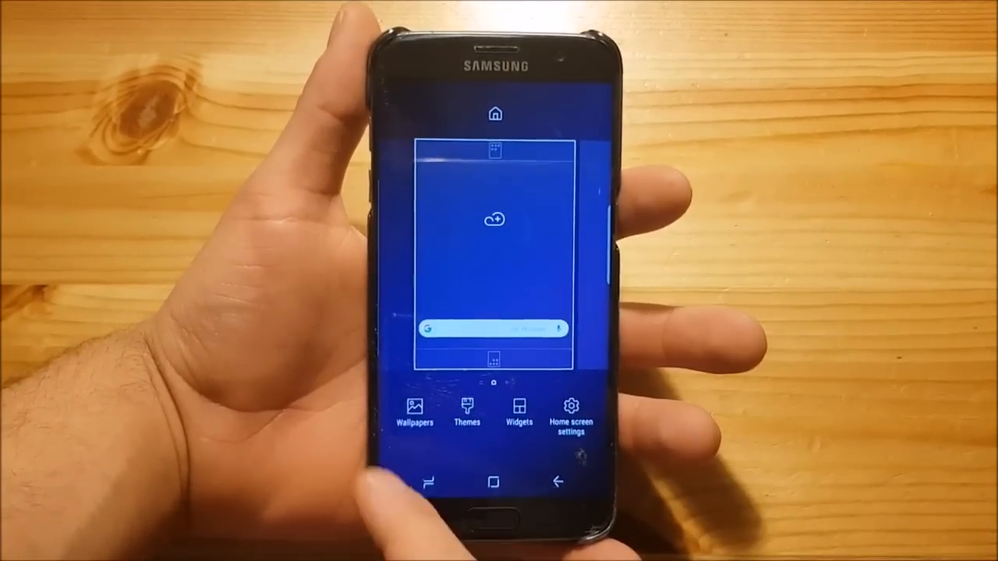
- Open Wallpapers and scroll through the default S9 wallpapers in My Wallpapers
{"action": "left_click", "coordinate": [466, 413]}
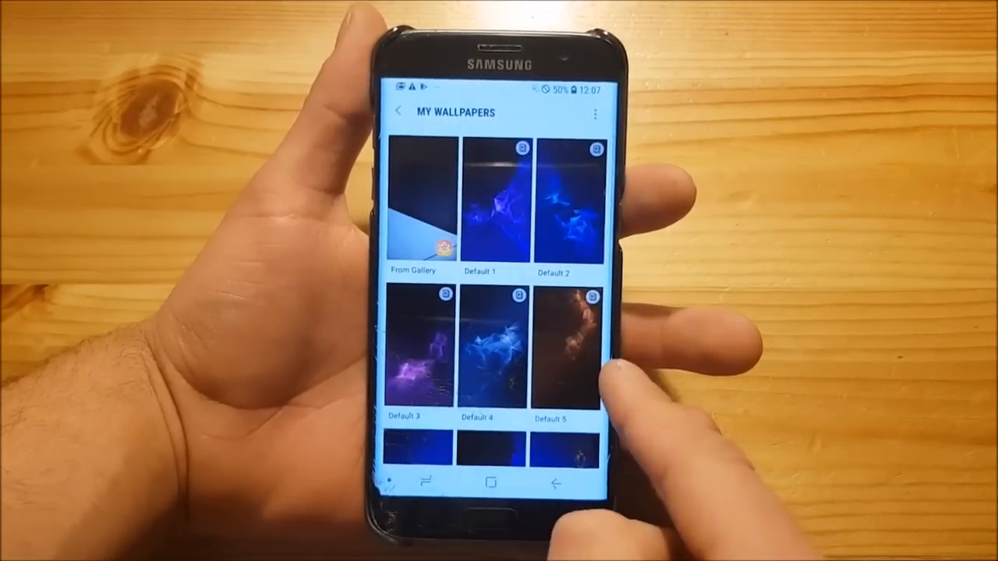
{"action": "scroll", "scroll_direction": "down", "scroll_amount": 3}
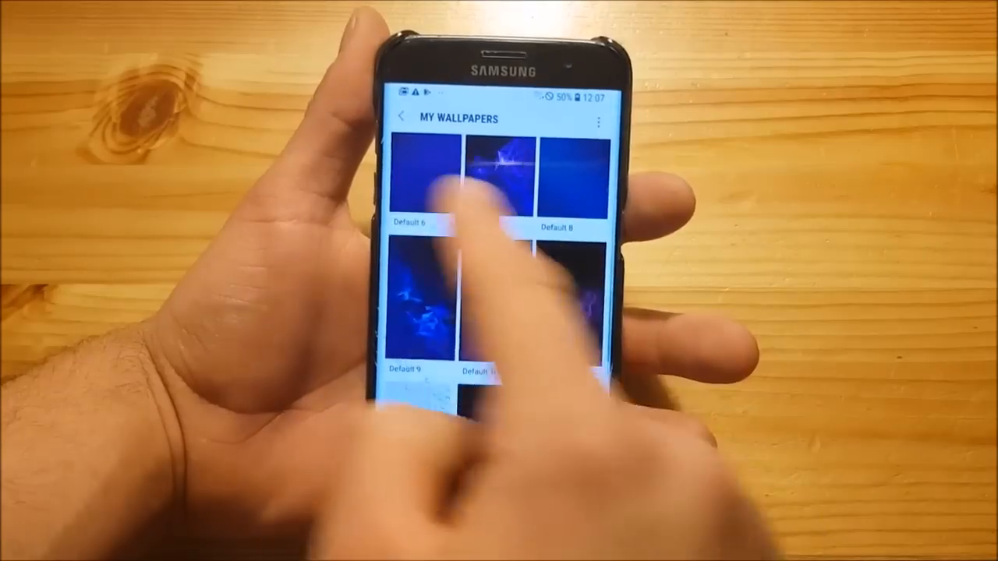
{"action": "scroll", "scroll_direction": "down", "scroll_amount": 3}
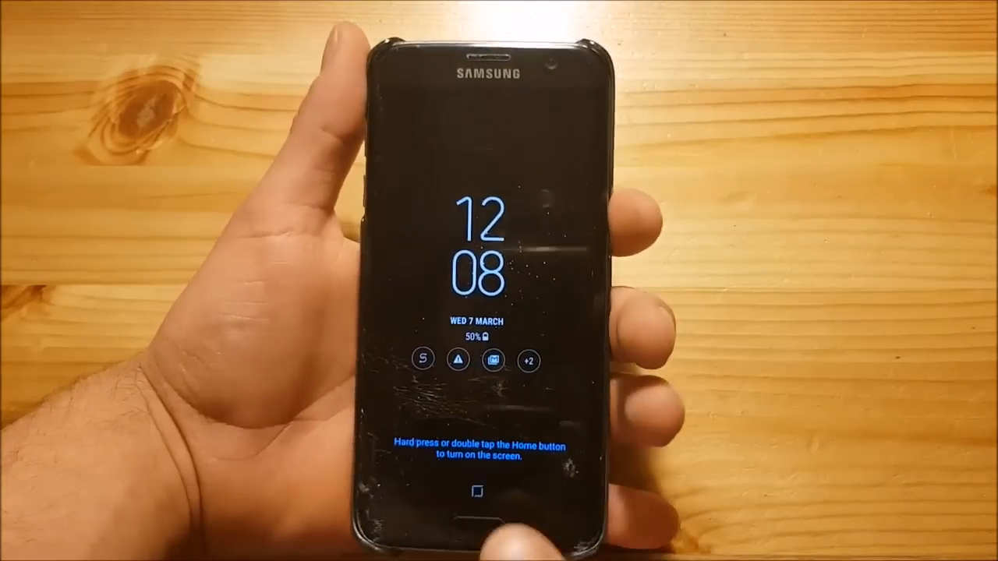
- Wake the phone from Always On Display and return to the blue S9 home screen
{"action": "left_click", "coordinate": [493, 503]}
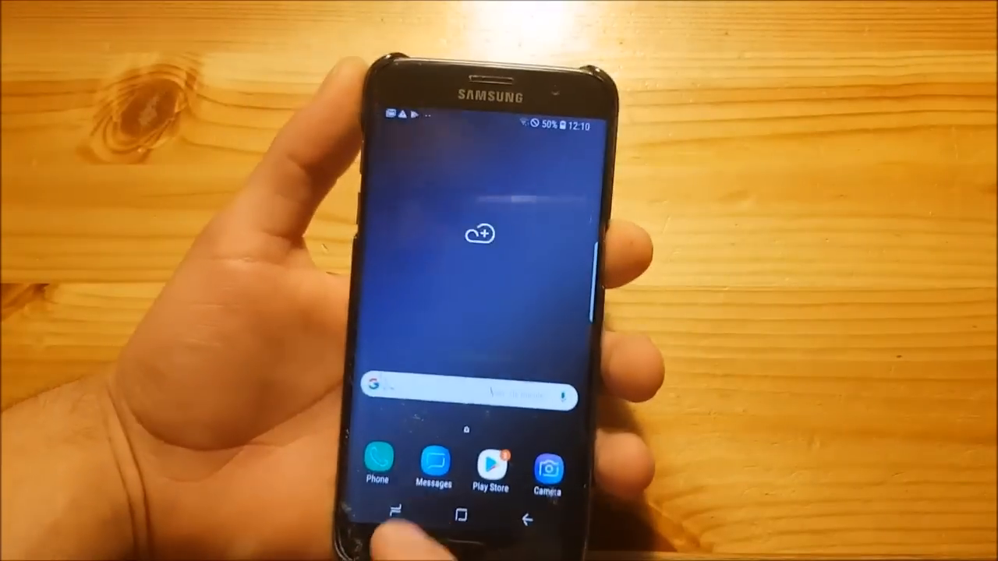
{"action": "left_click", "coordinate": [432, 465]}
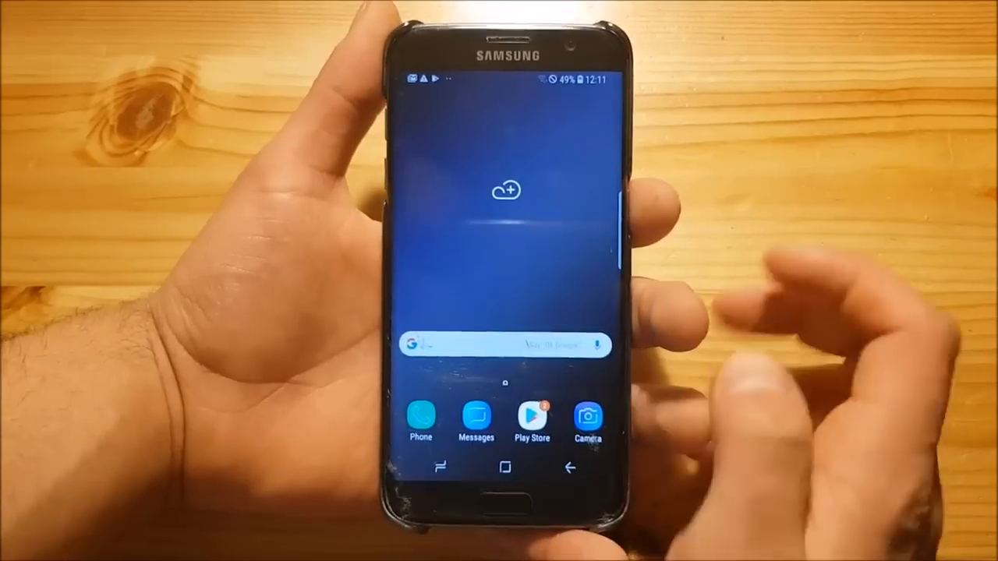
- Launch the Camera app from the home screen dock
{"action": "left_click", "coordinate": [588, 417]}
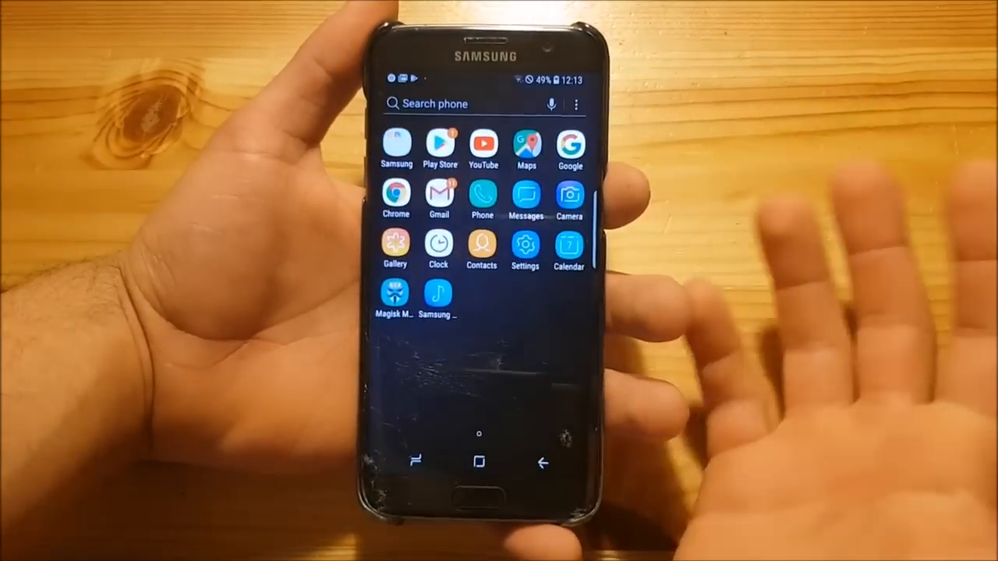
- Open Settings, scroll down the list and enter Device maintenance
{"action": "left_click", "coordinate": [525, 244]}
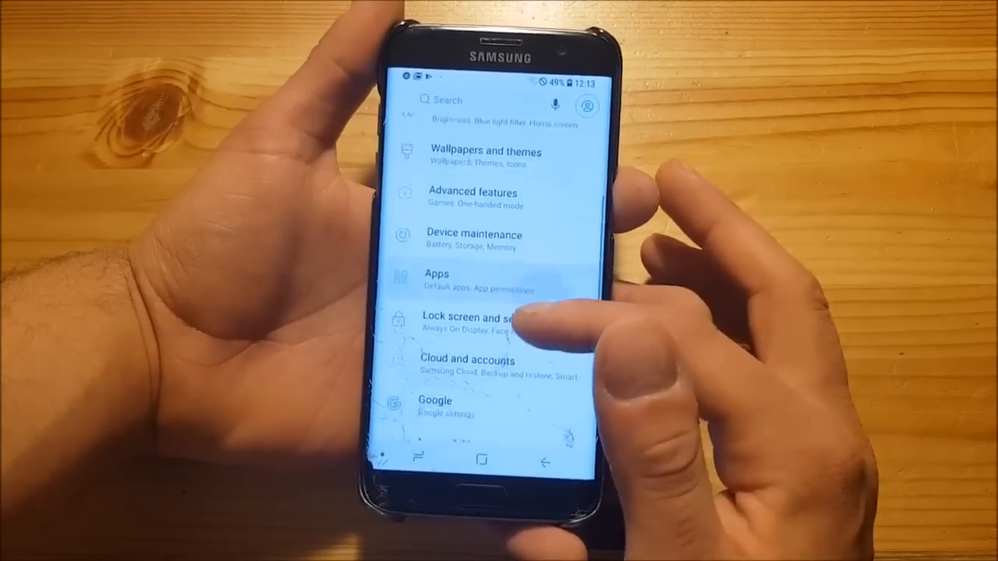
{"action": "scroll", "scroll_direction": "down", "scroll_amount": 3}
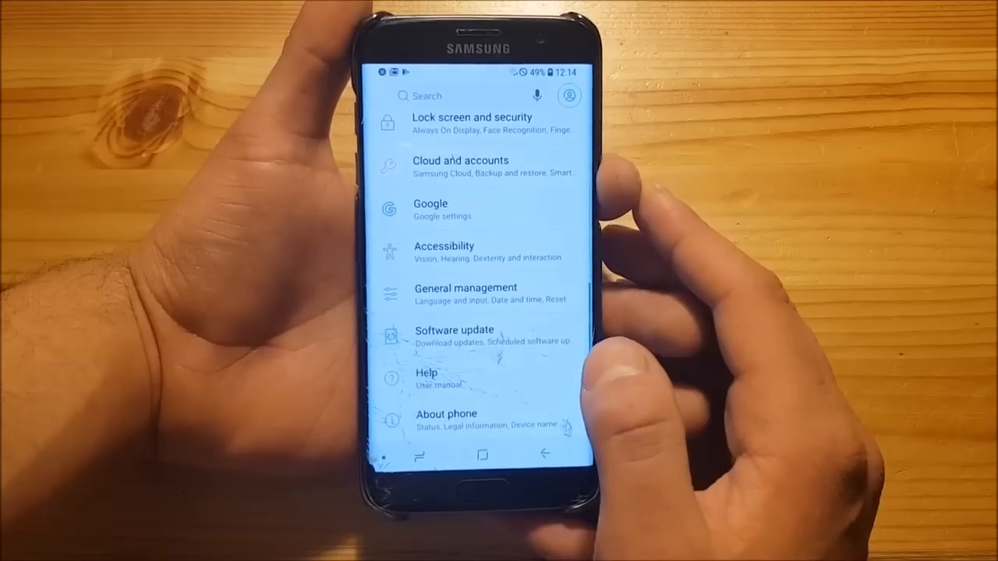
{"action": "scroll", "scroll_direction": "down", "scroll_amount": 3}
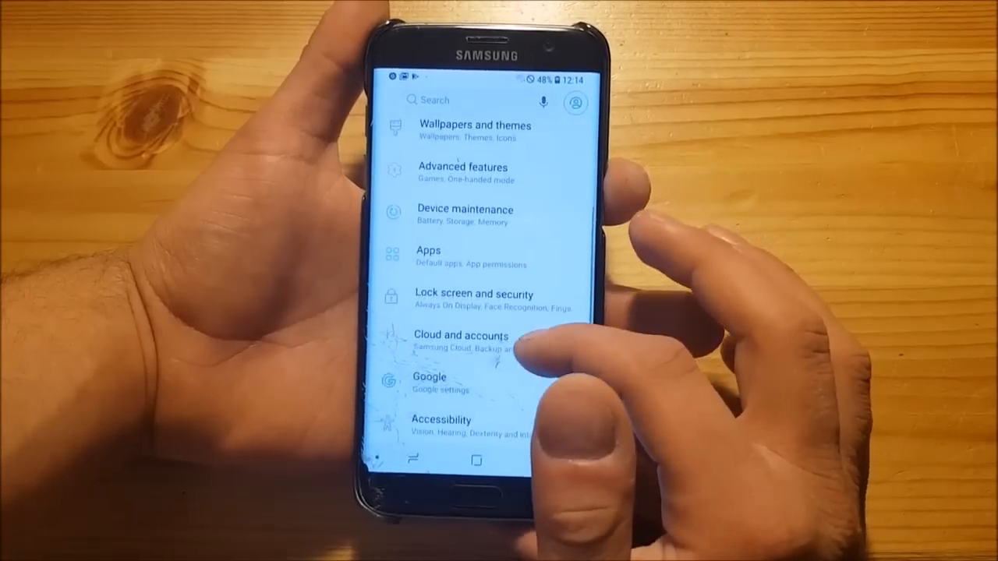
{"action": "left_click", "coordinate": [465, 214]}
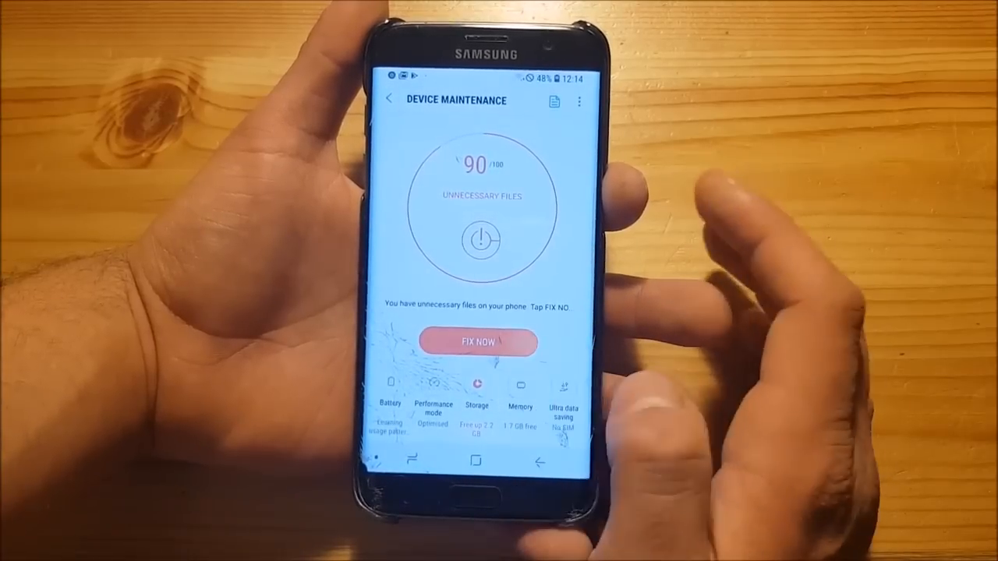
- Clean memory by stopping background apps, then close all recent apps and return home
{"action": "left_click", "coordinate": [520, 390]}
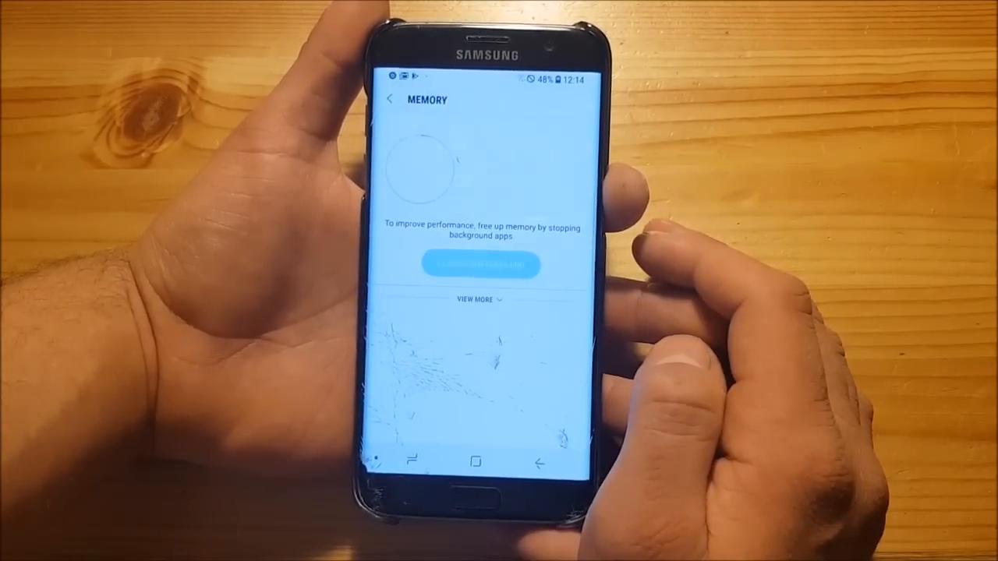
{"action": "left_click", "coordinate": [462, 264]}
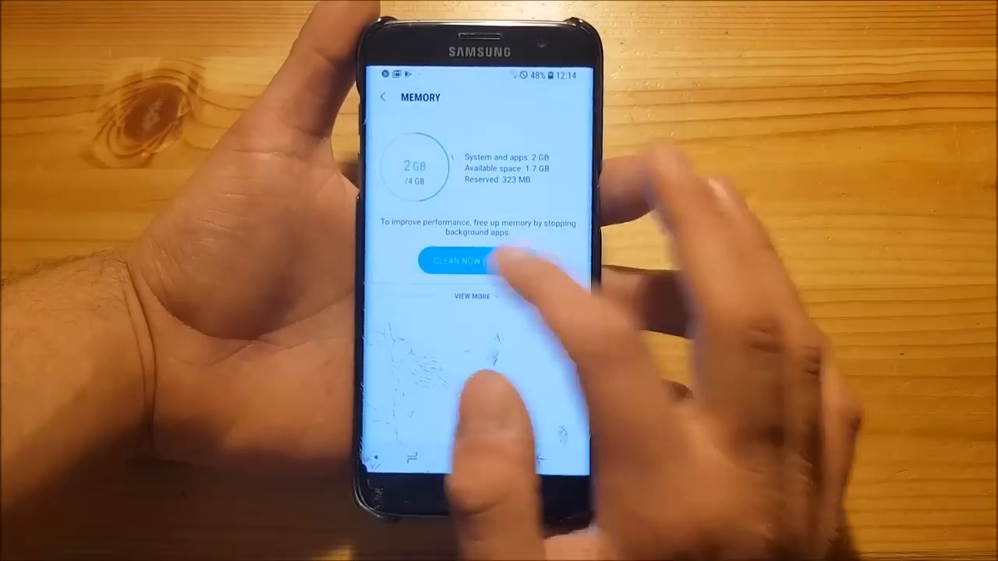
{"action": "left_click", "coordinate": [459, 262]}
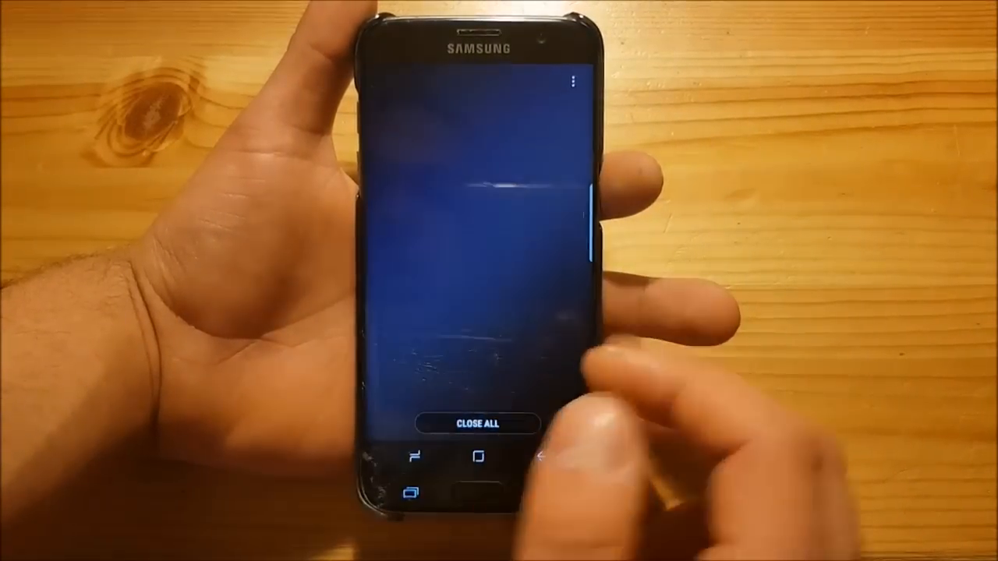
{"action": "left_click", "coordinate": [478, 424]}
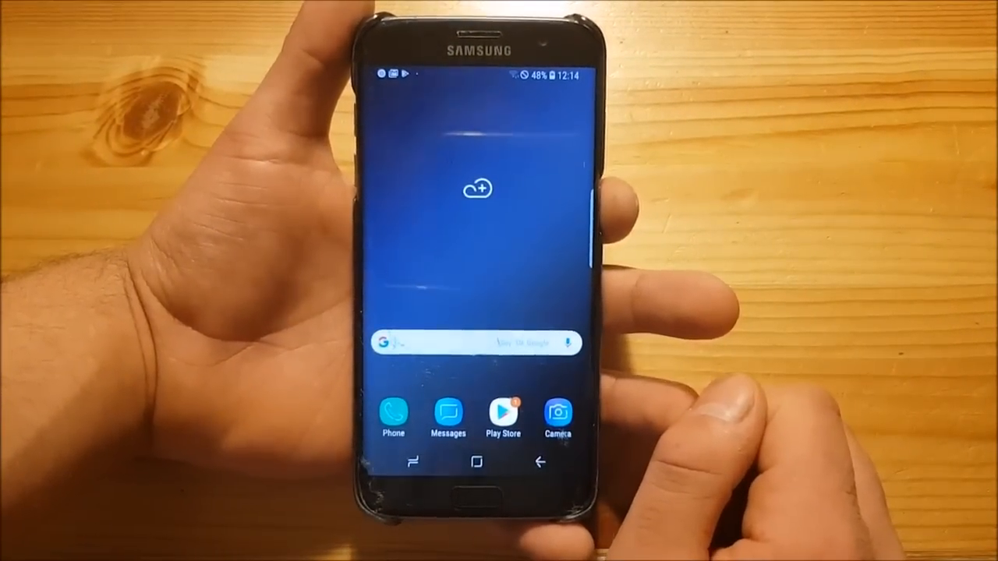